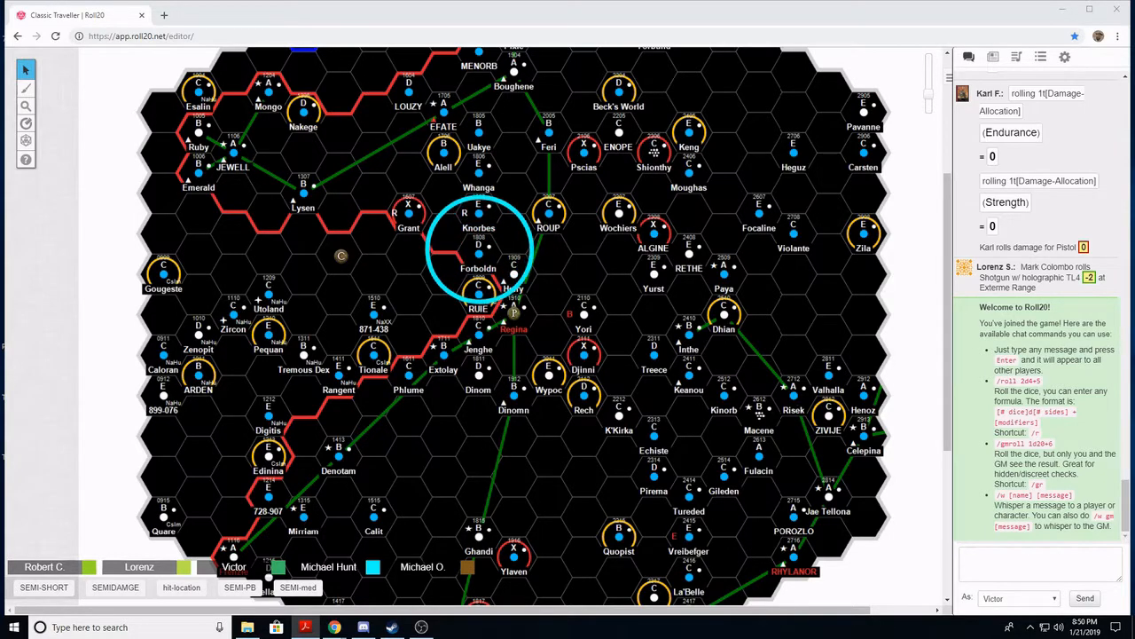
Step: Bring up the Windows Start menu over the subsector map and browse the installed apps list
{"action": "left_click", "coordinate": [409, 213]}
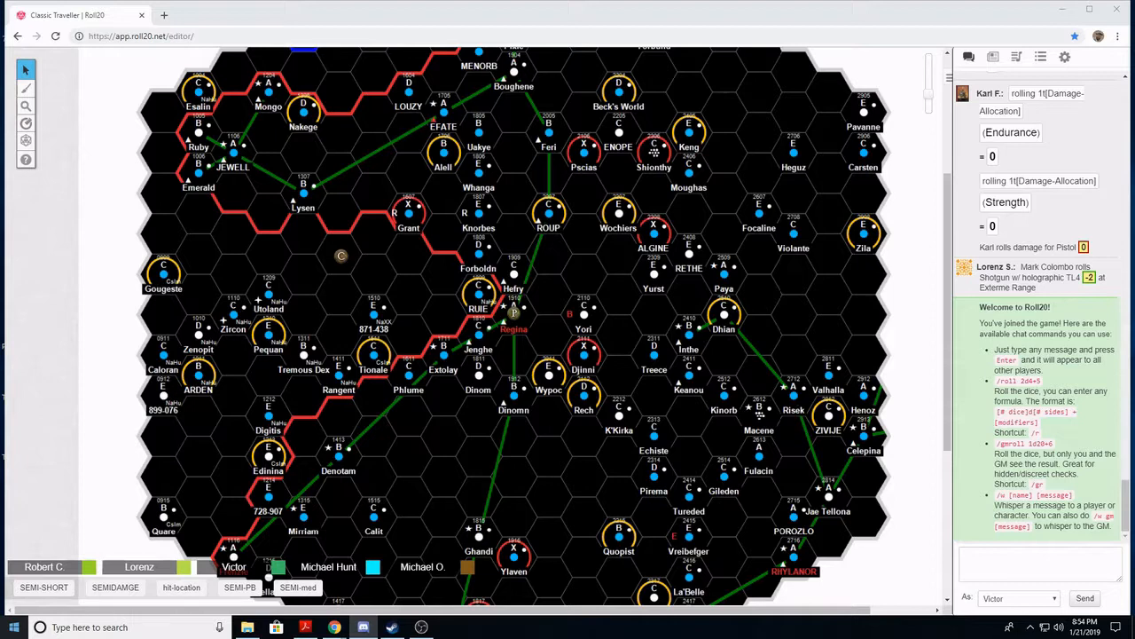
{"action": "left_click", "coordinate": [15, 628]}
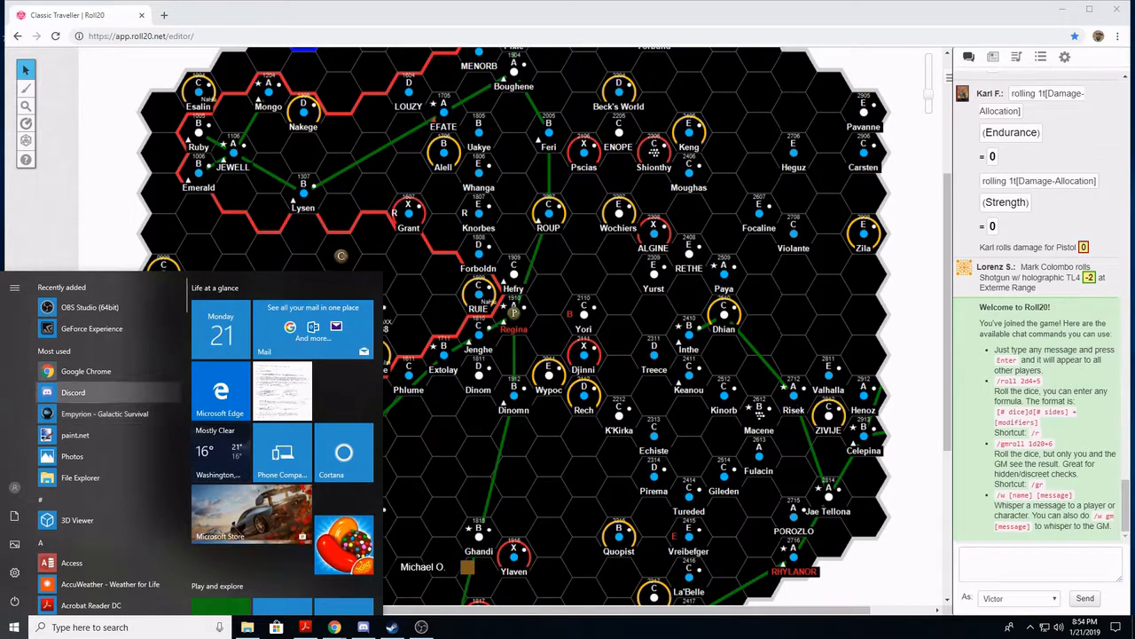
{"action": "scroll", "scroll_direction": "down", "scroll_amount": 3}
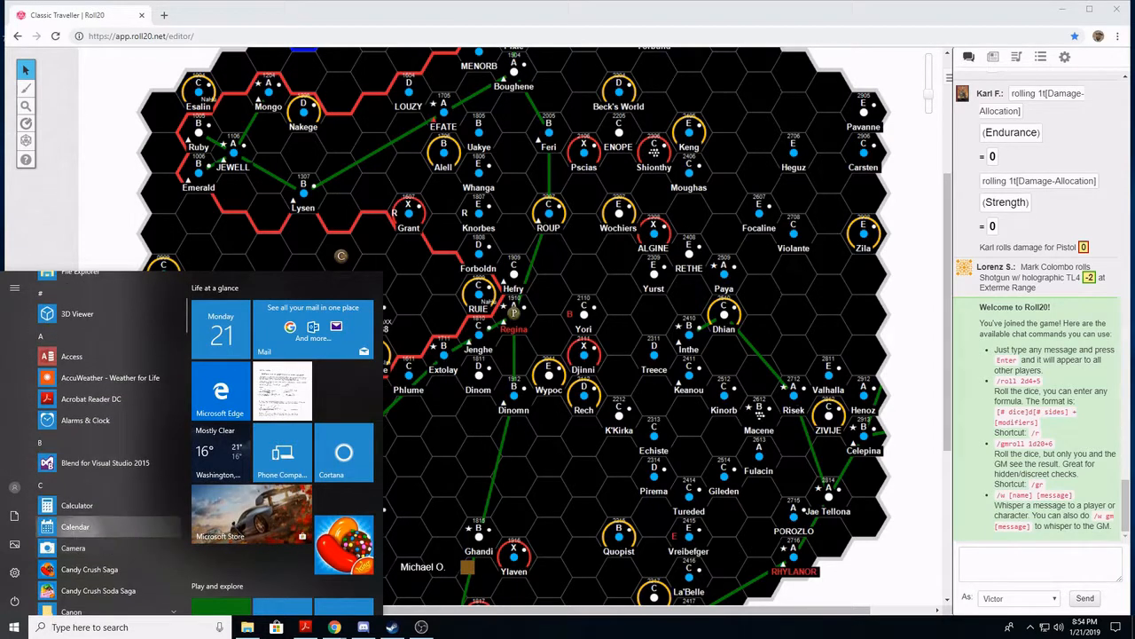